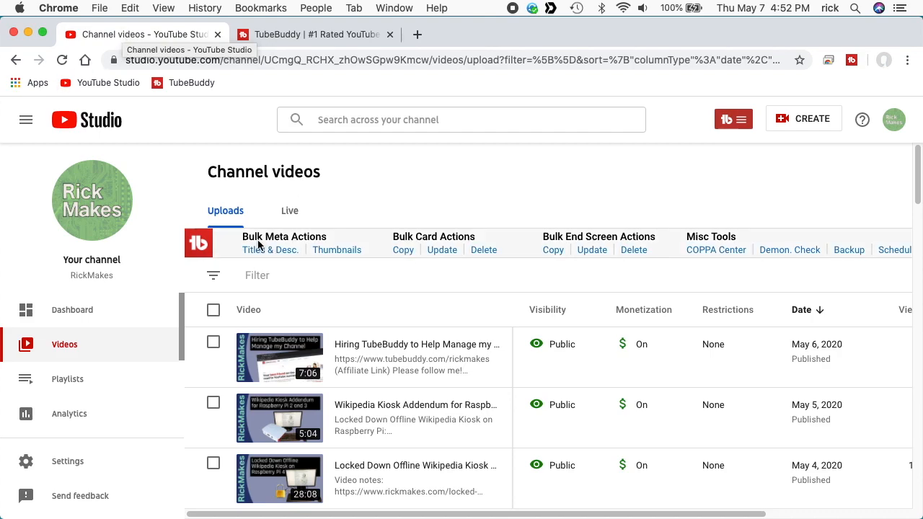
mouse_move(667, 257)
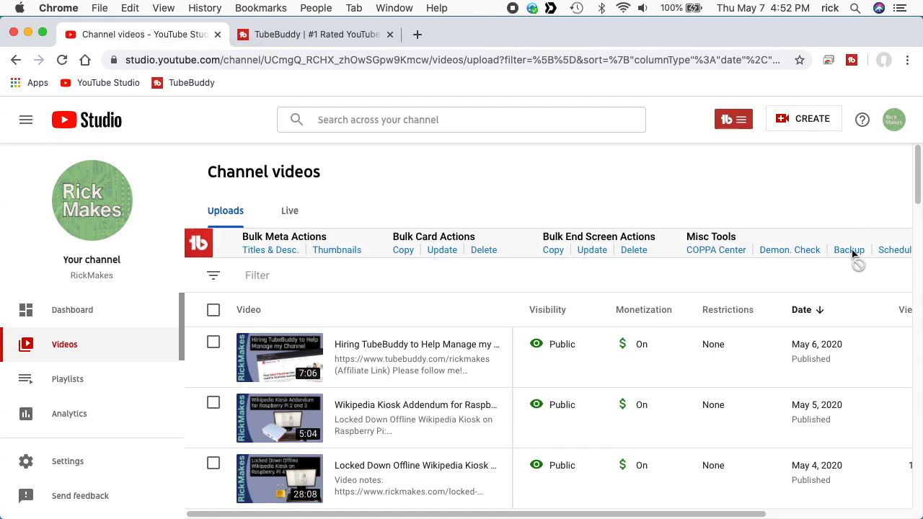
Dismiss the backup window, then go from the TubeBuddy menu to My Account's Backups & Export.
left_click(848, 250)
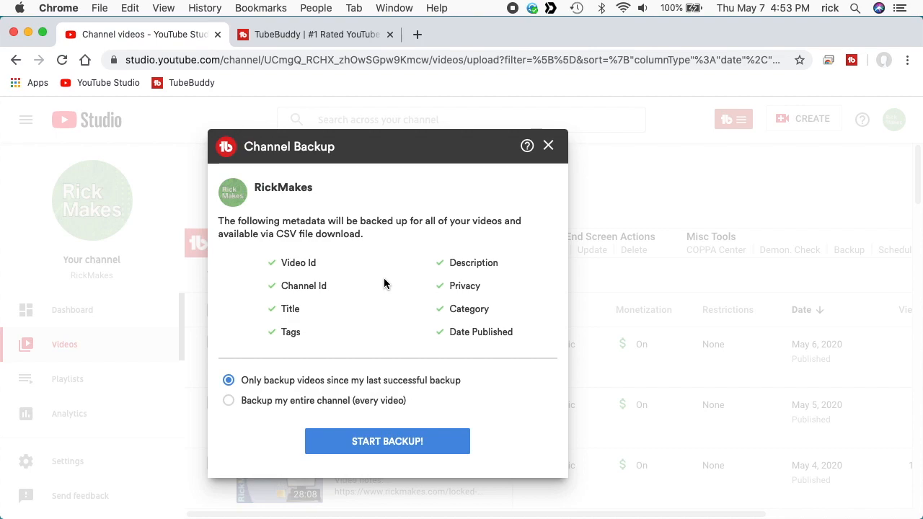
mouse_move(330, 364)
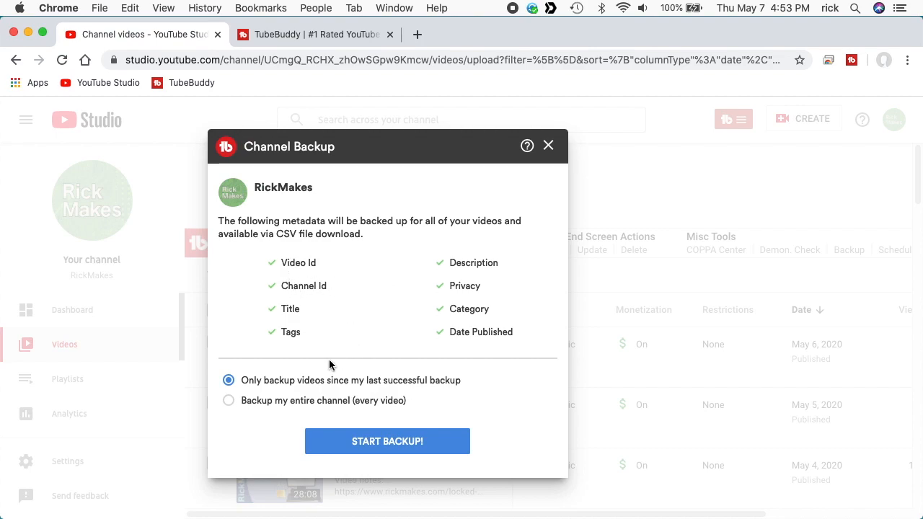
mouse_move(268, 400)
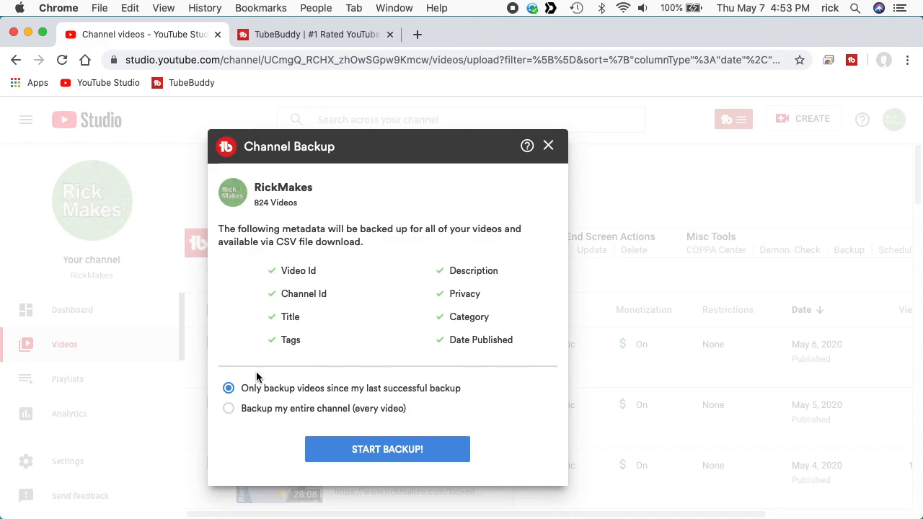
left_click(548, 145)
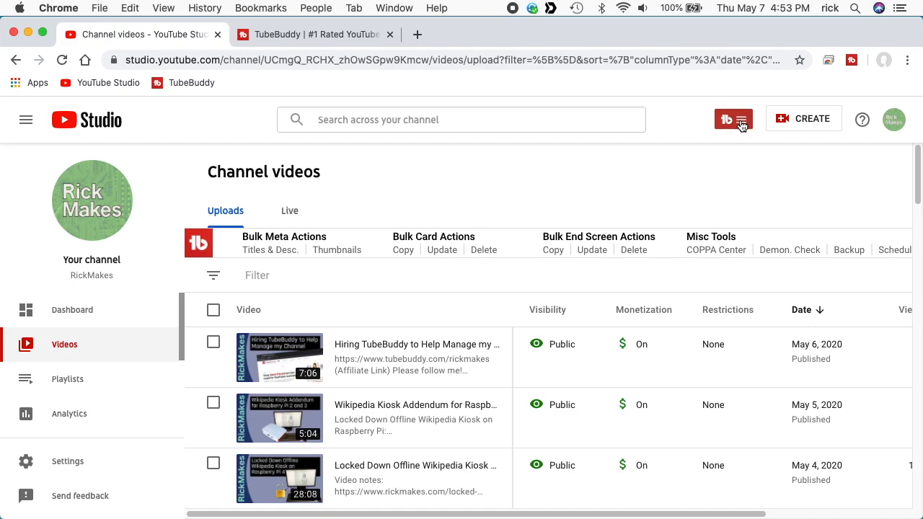
left_click(733, 119)
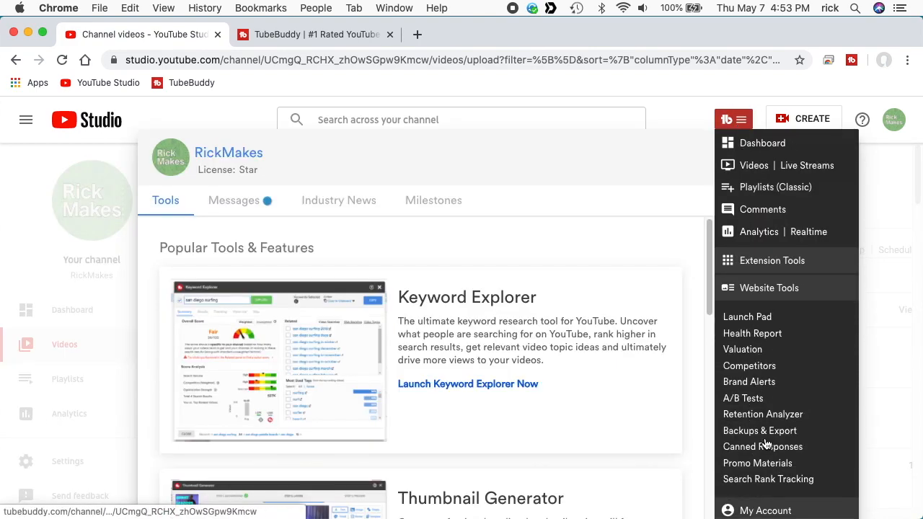
mouse_move(620, 190)
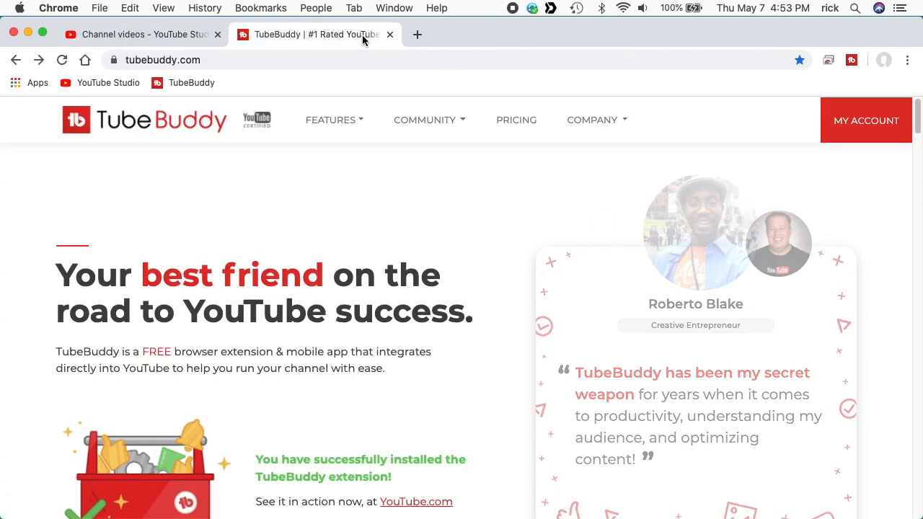
mouse_move(860, 120)
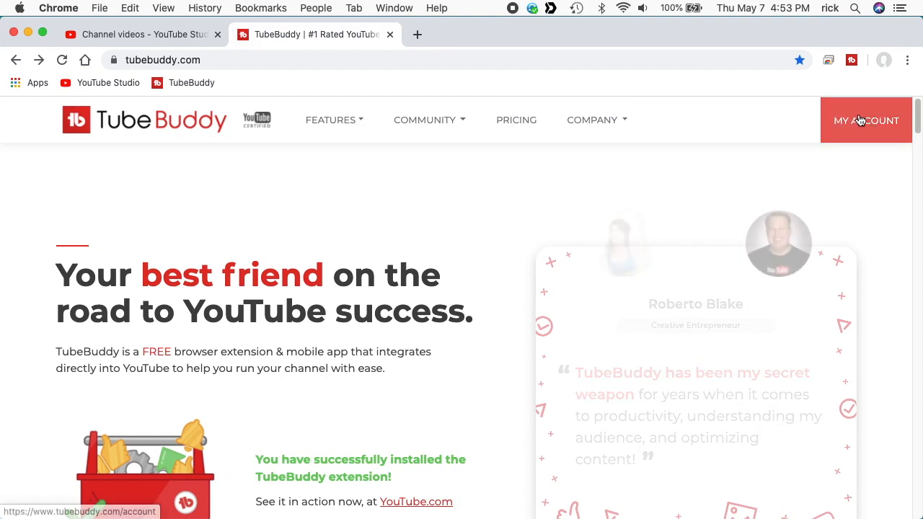
left_click(866, 121)
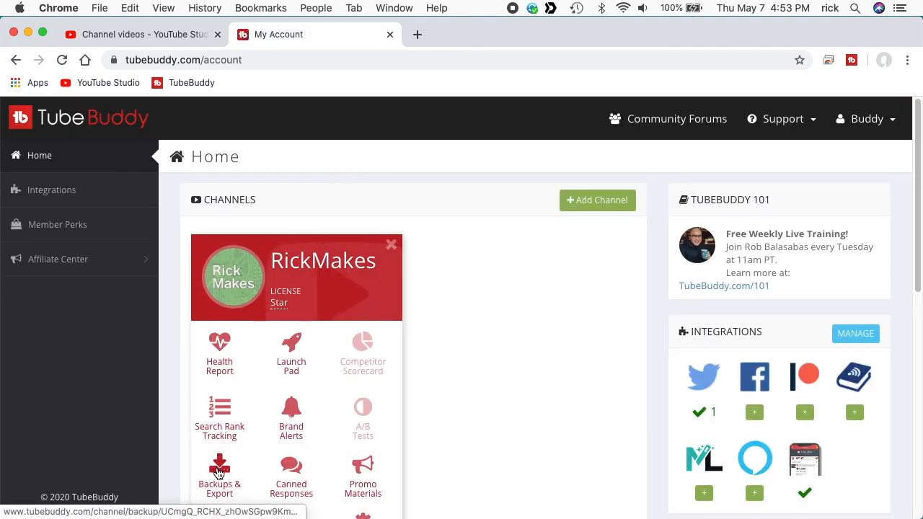
left_click(219, 466)
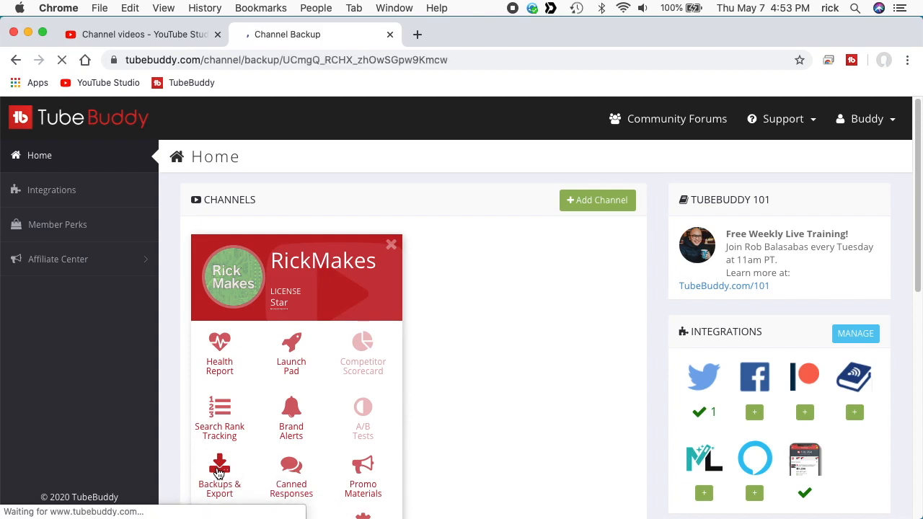
Load the RickMakes Backups & Export page and download the completed 823-video full backup CSV.
left_click(219, 469)
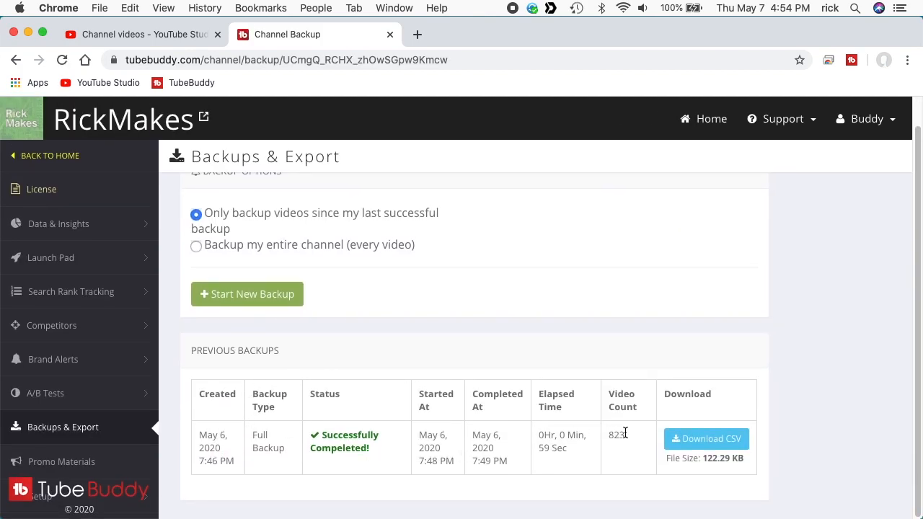
mouse_move(703, 443)
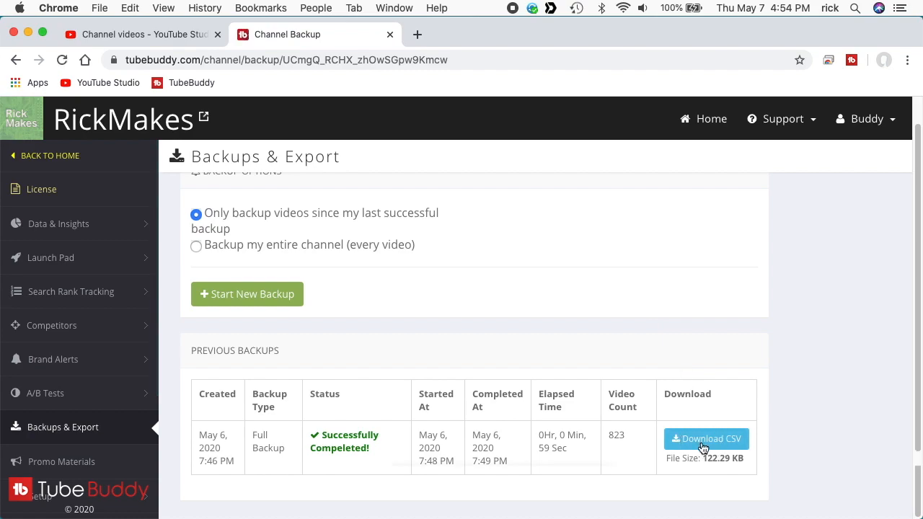
mouse_move(703, 447)
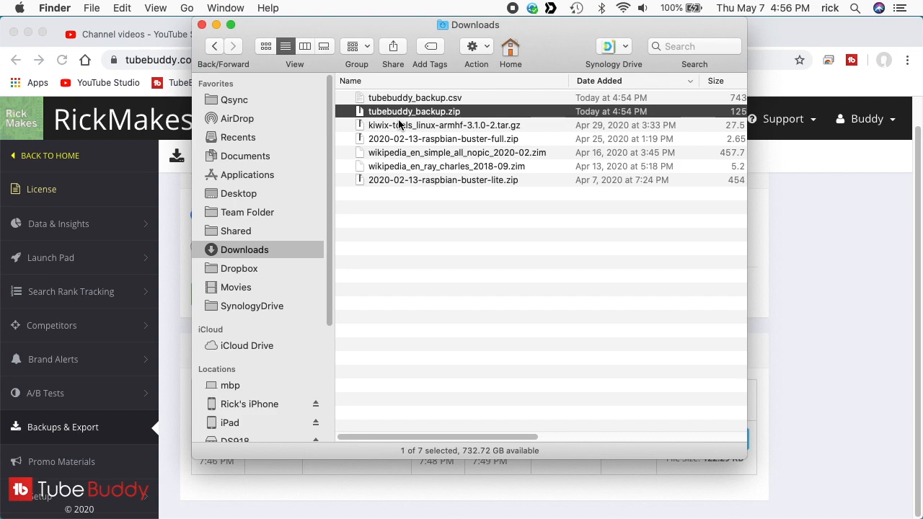
Open tubebuddy_backup.csv from Downloads with LibreOffice and accept the Text Import defaults.
left_click(414, 98)
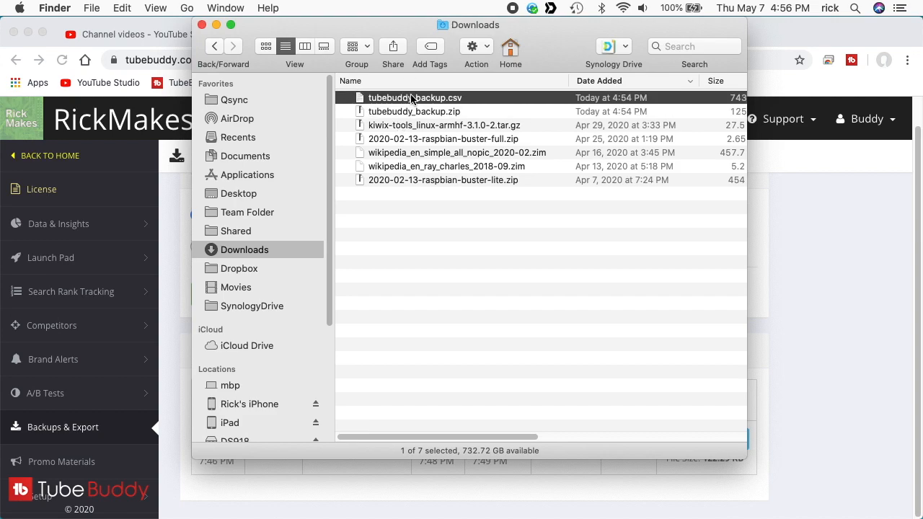
right_click(410, 97)
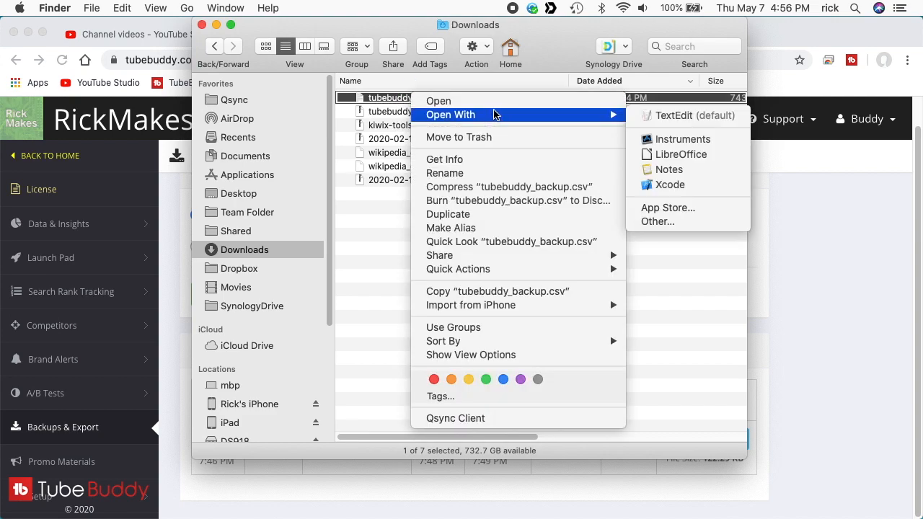
left_click(681, 154)
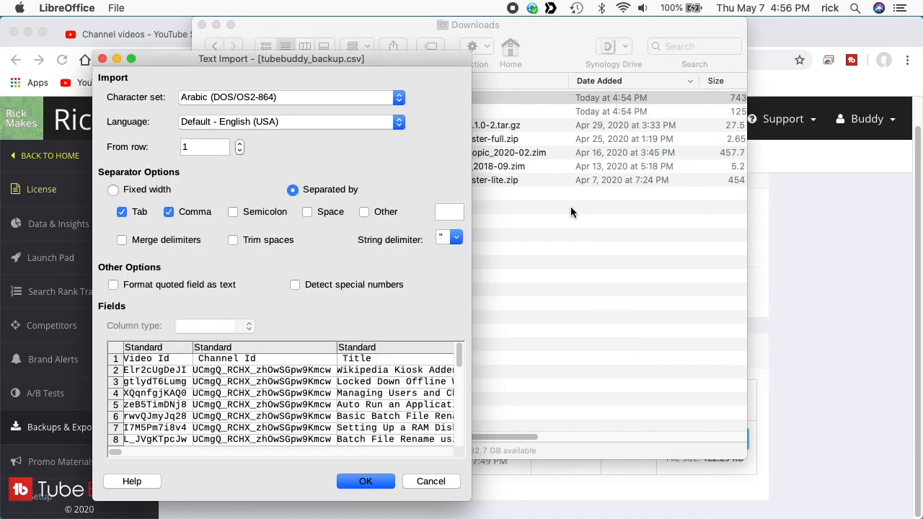
left_click(365, 481)
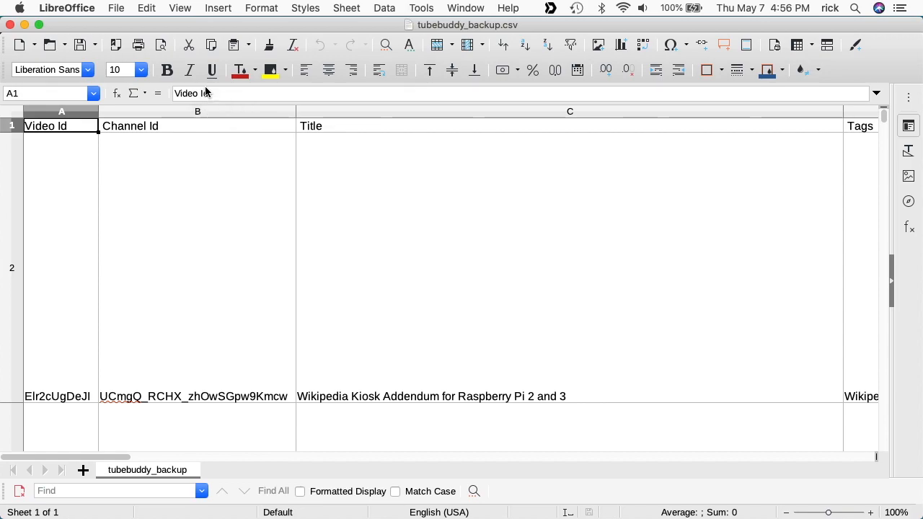
Give all sheet rows optimal height, then inspect Date Published, Category Id and Comment Count cells.
left_click(12, 111)
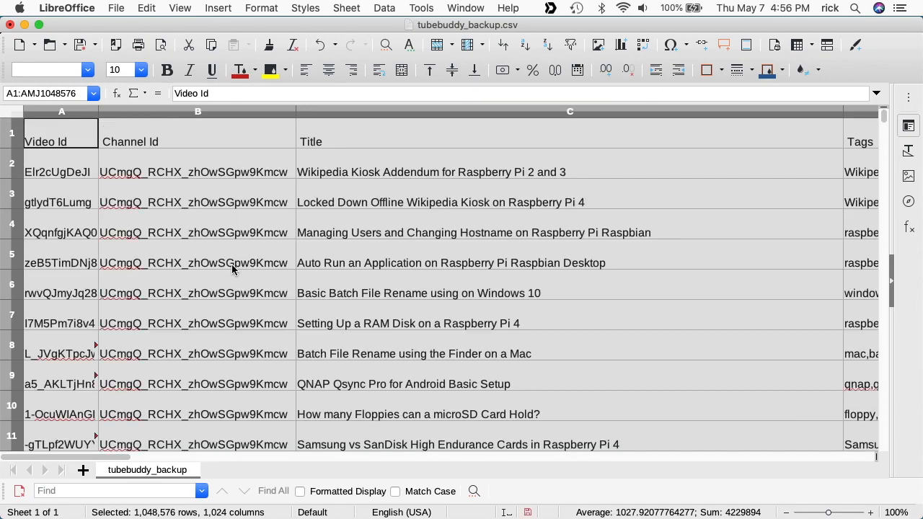
left_click(196, 262)
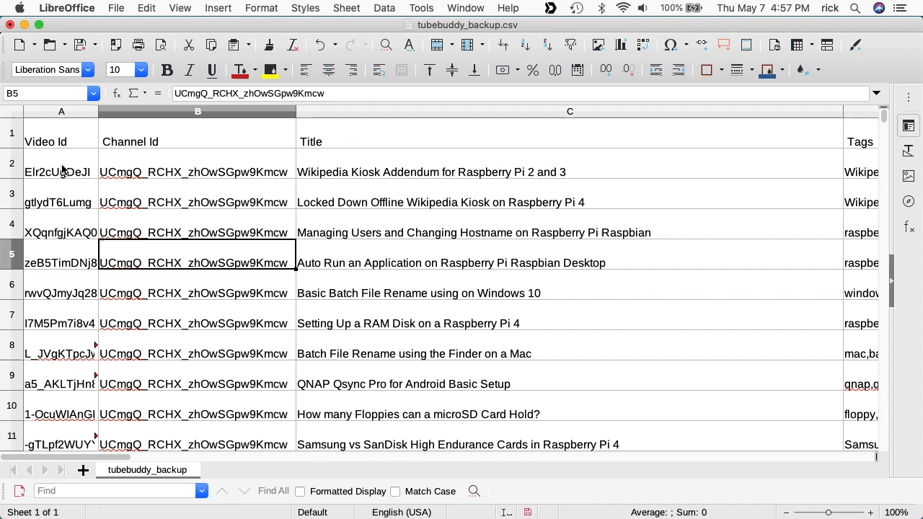
mouse_move(358, 185)
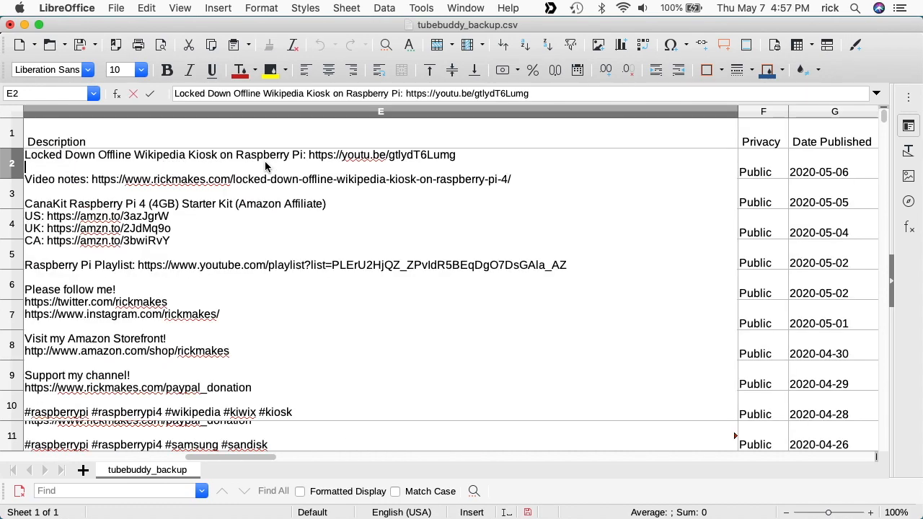
left_click(762, 163)
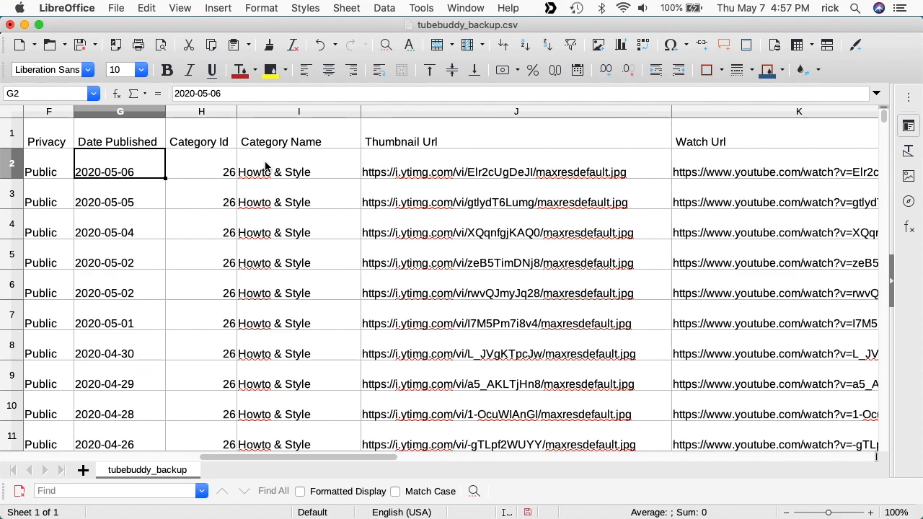
left_click(201, 164)
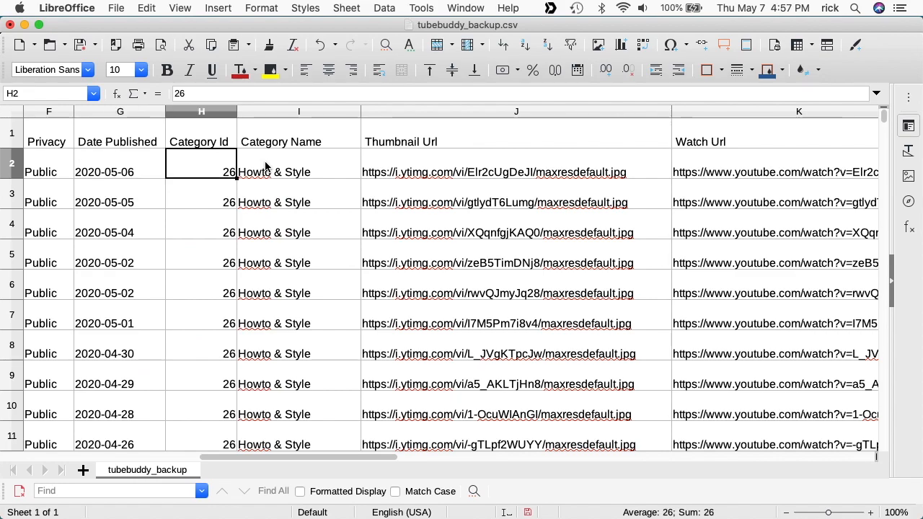
left_click(299, 172)
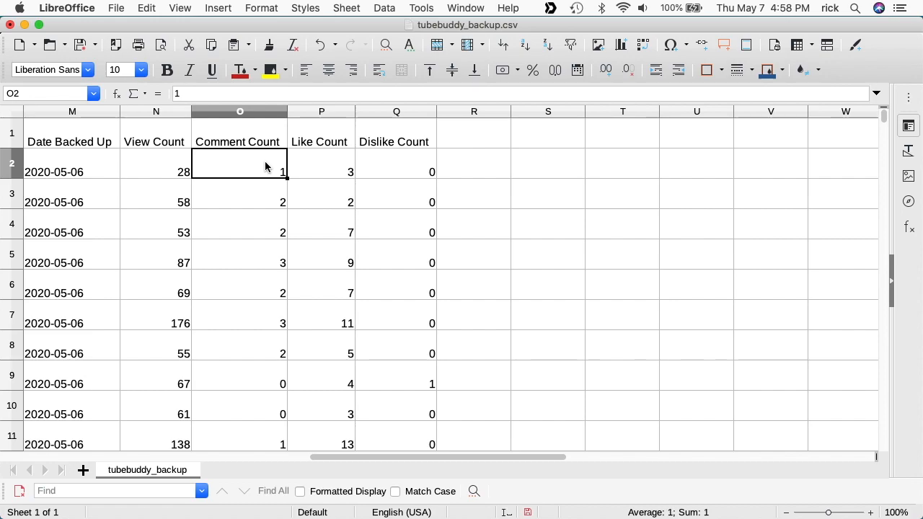
Close the backup spreadsheet, discarding changes with Don't Save.
left_click(395, 172)
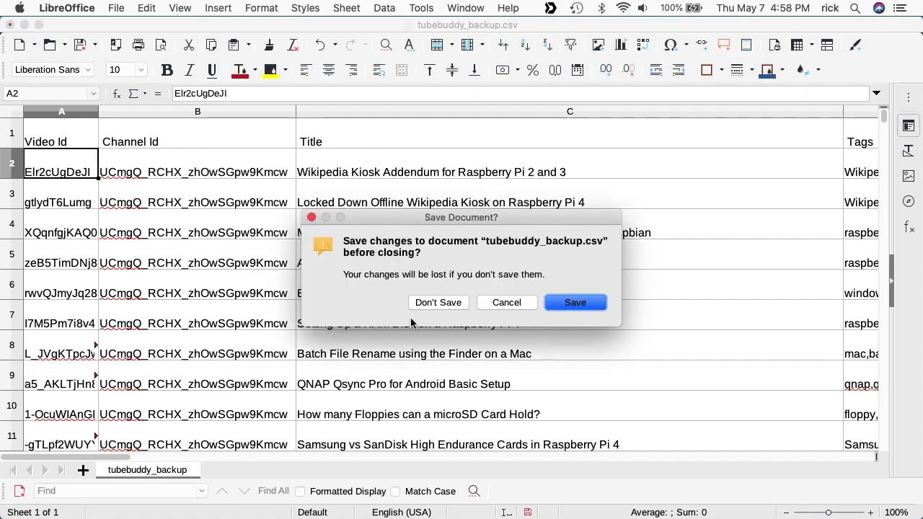
left_click(437, 302)
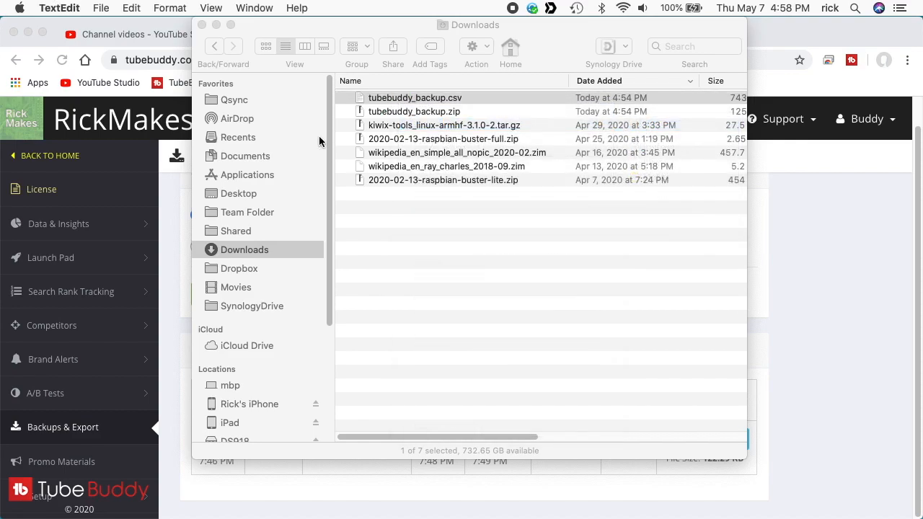
Open tubebuddy_backup.csv in TextEdit and step through the 27 matches for 'wheel'.
double_click(415, 97)
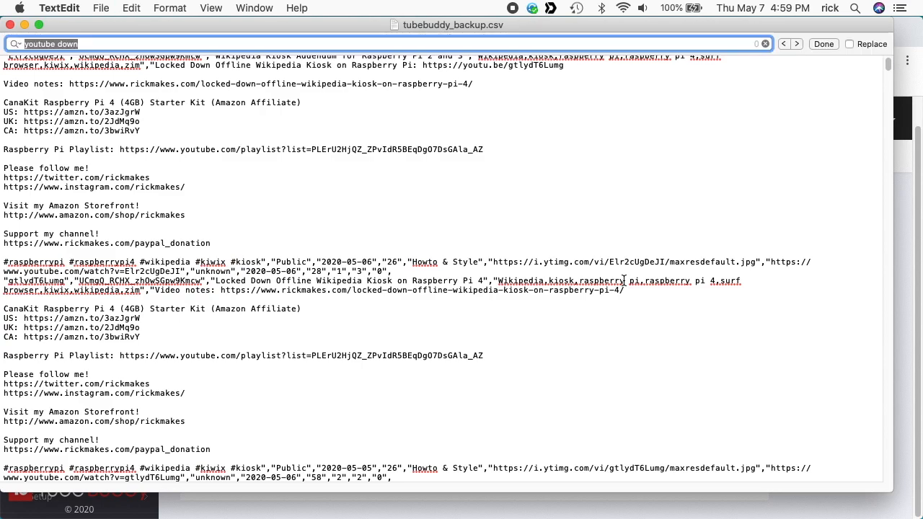
type("wheel")
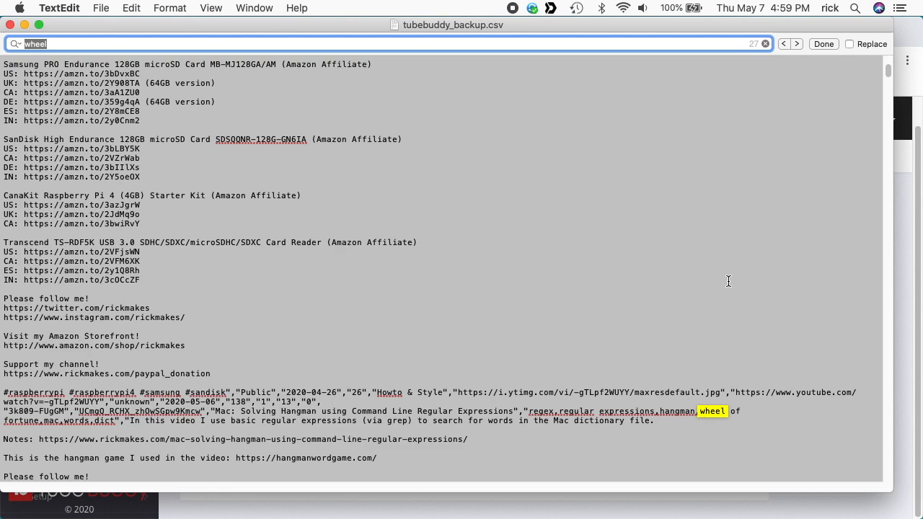
left_click(797, 44)
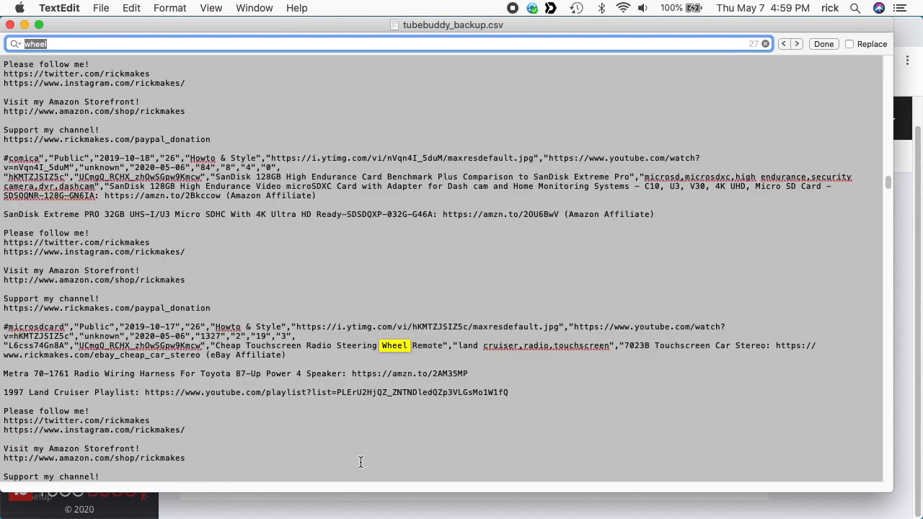
mouse_move(351, 338)
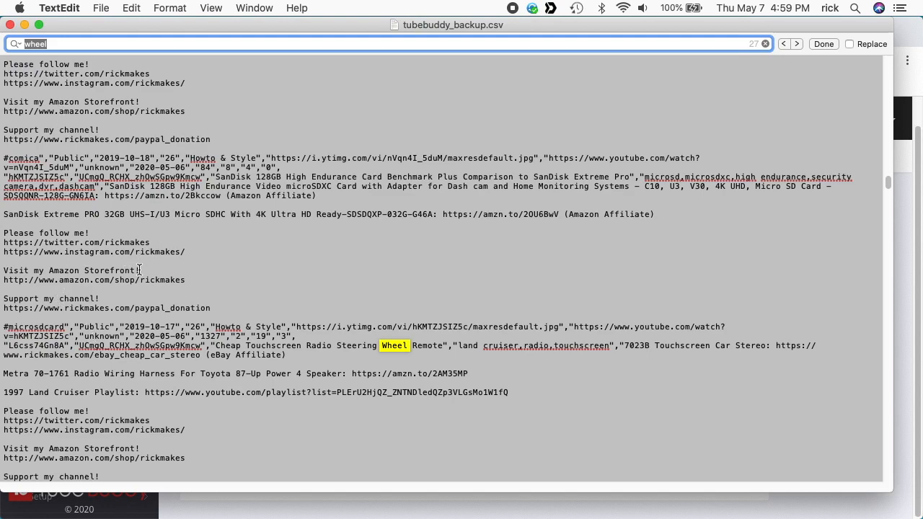
mouse_move(116, 195)
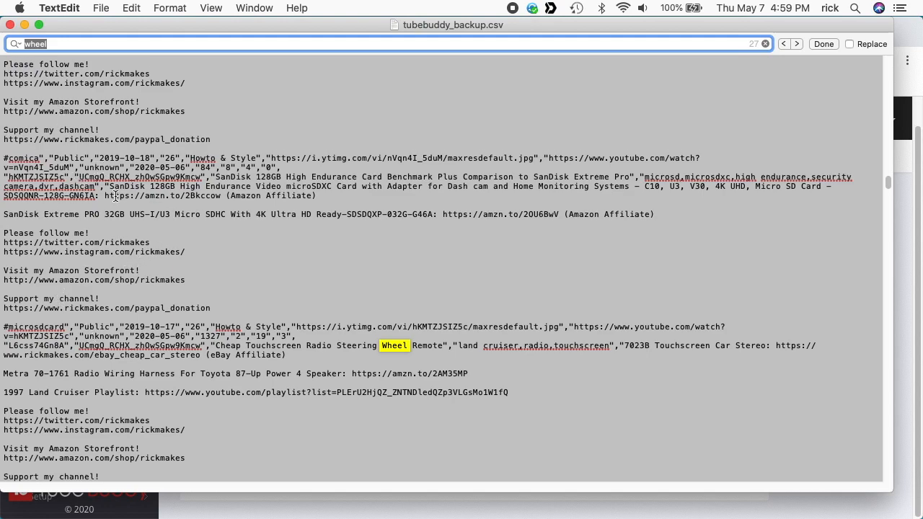
scroll("down", 3)
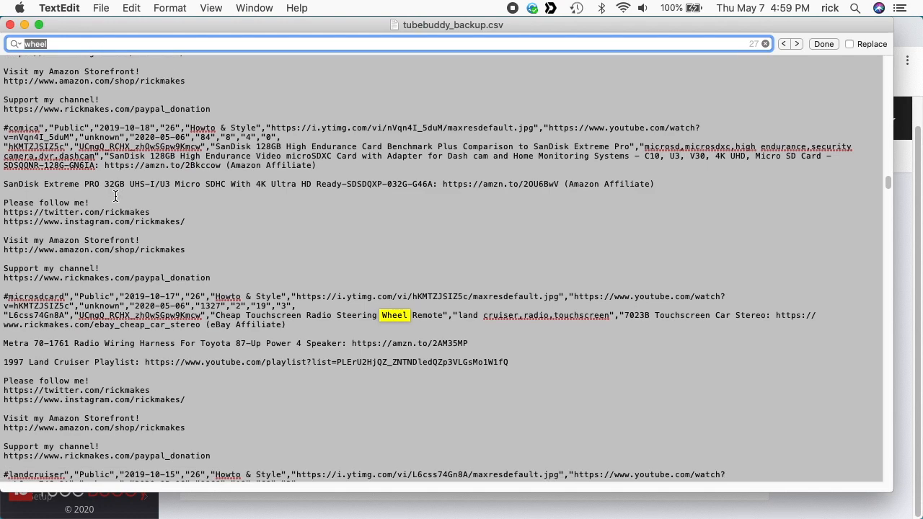
mouse_move(84, 295)
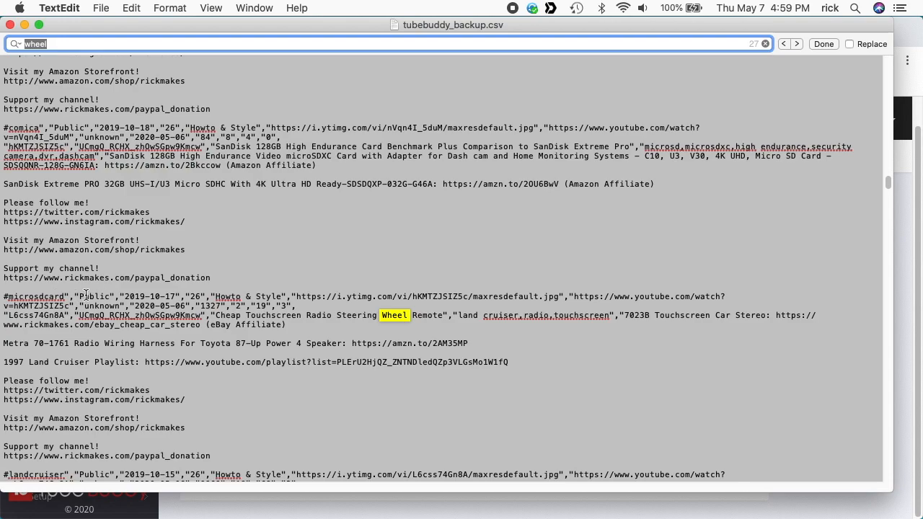
scroll("down", 3)
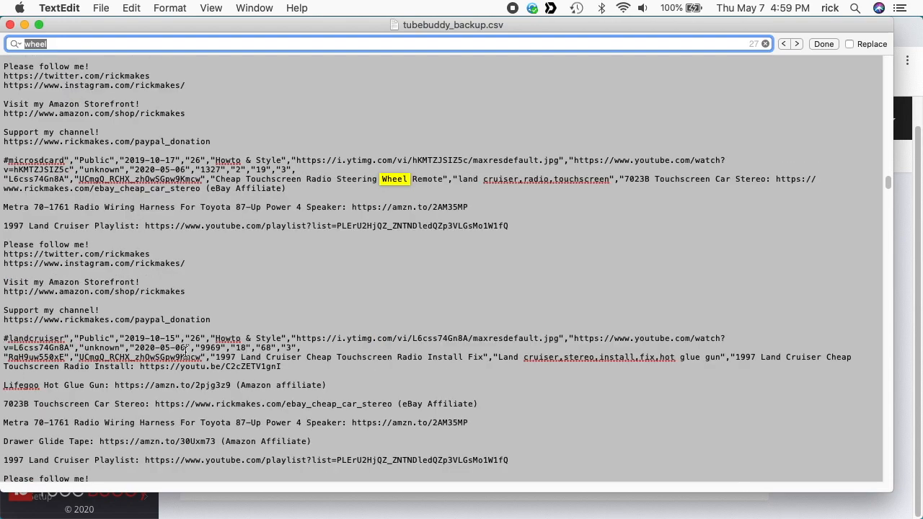